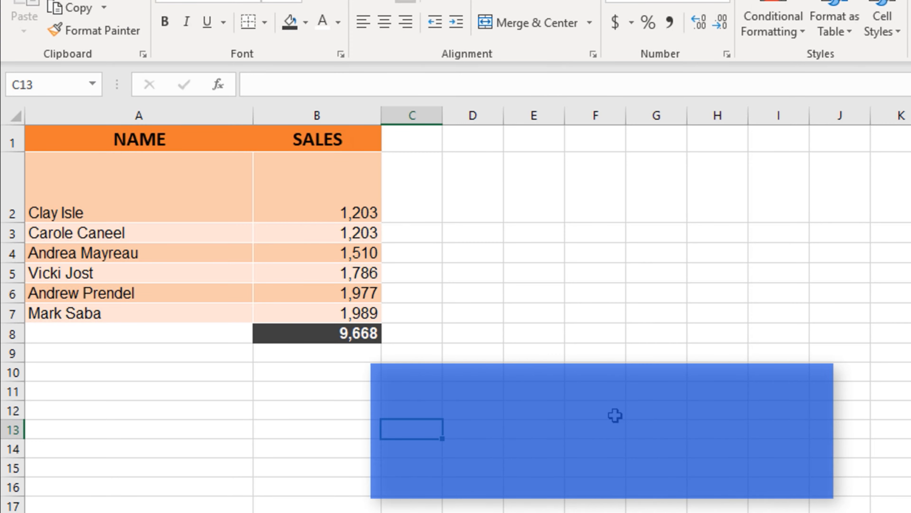
# Set row 2 (Clay Isle) to an exact Row Height of 50 from the row header menu.
pyautogui.rightClick(12, 212)
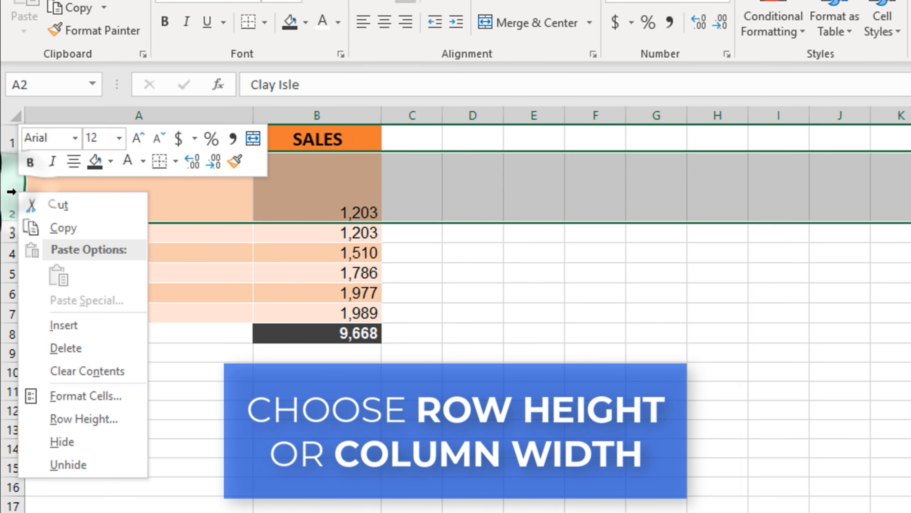
pyautogui.moveTo(84, 420)
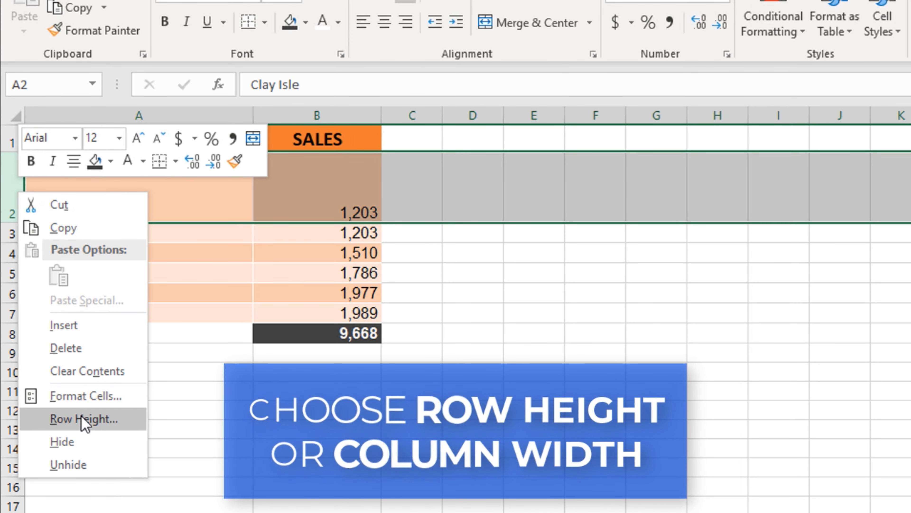
pyautogui.click(85, 419)
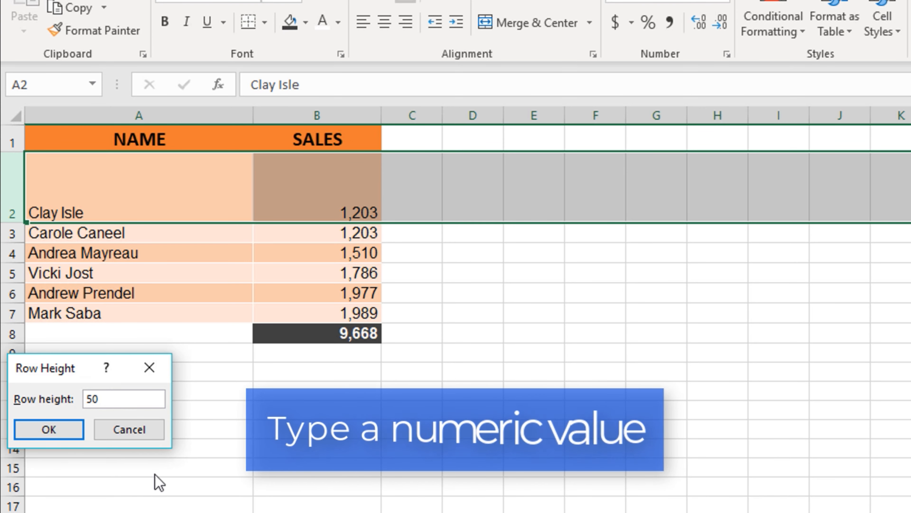
pyautogui.click(49, 429)
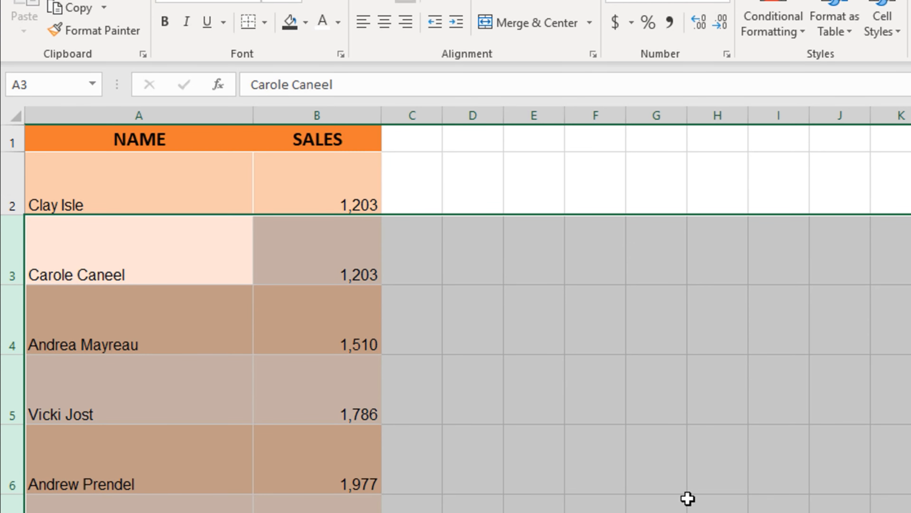
# Resize rows 3–6 by dragging to match row 2's height, then clear the selection.
pyautogui.click(655, 458)
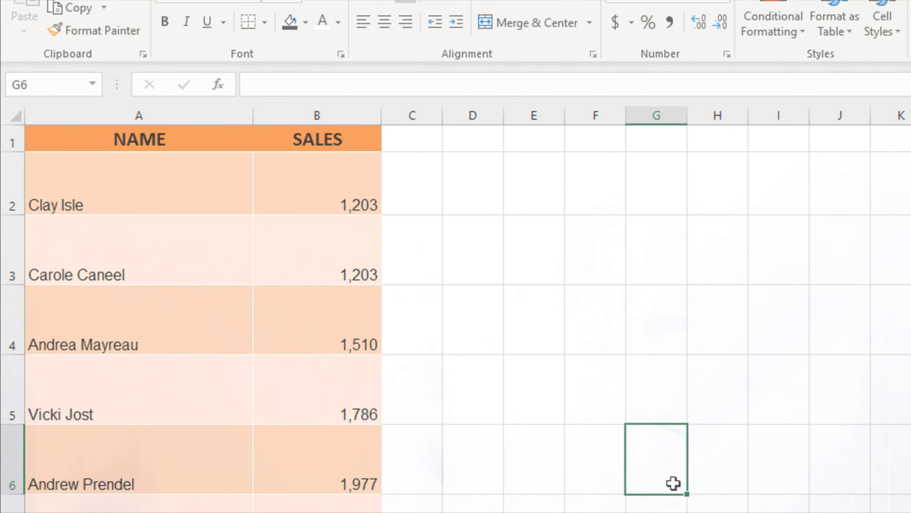